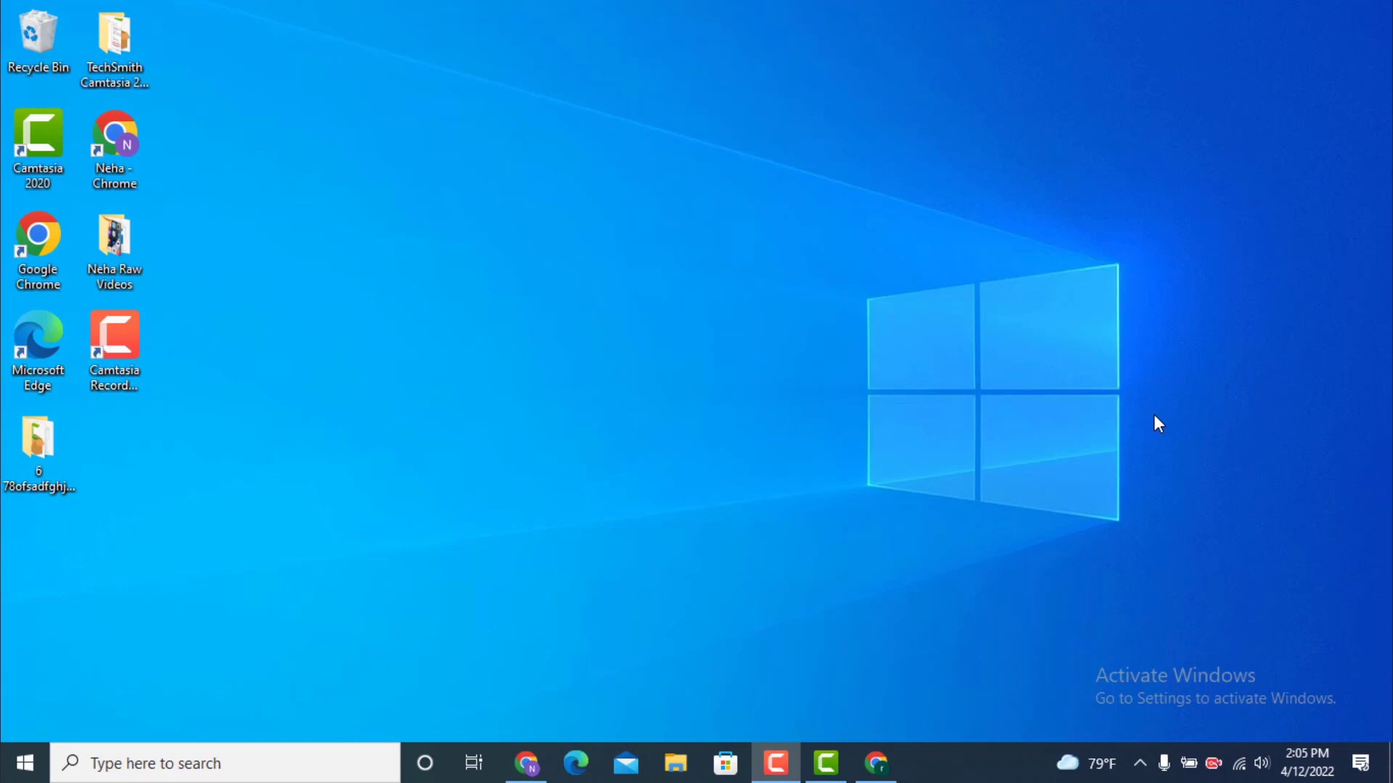
{"action": "mouse_move", "coordinate": [1210, 356]}
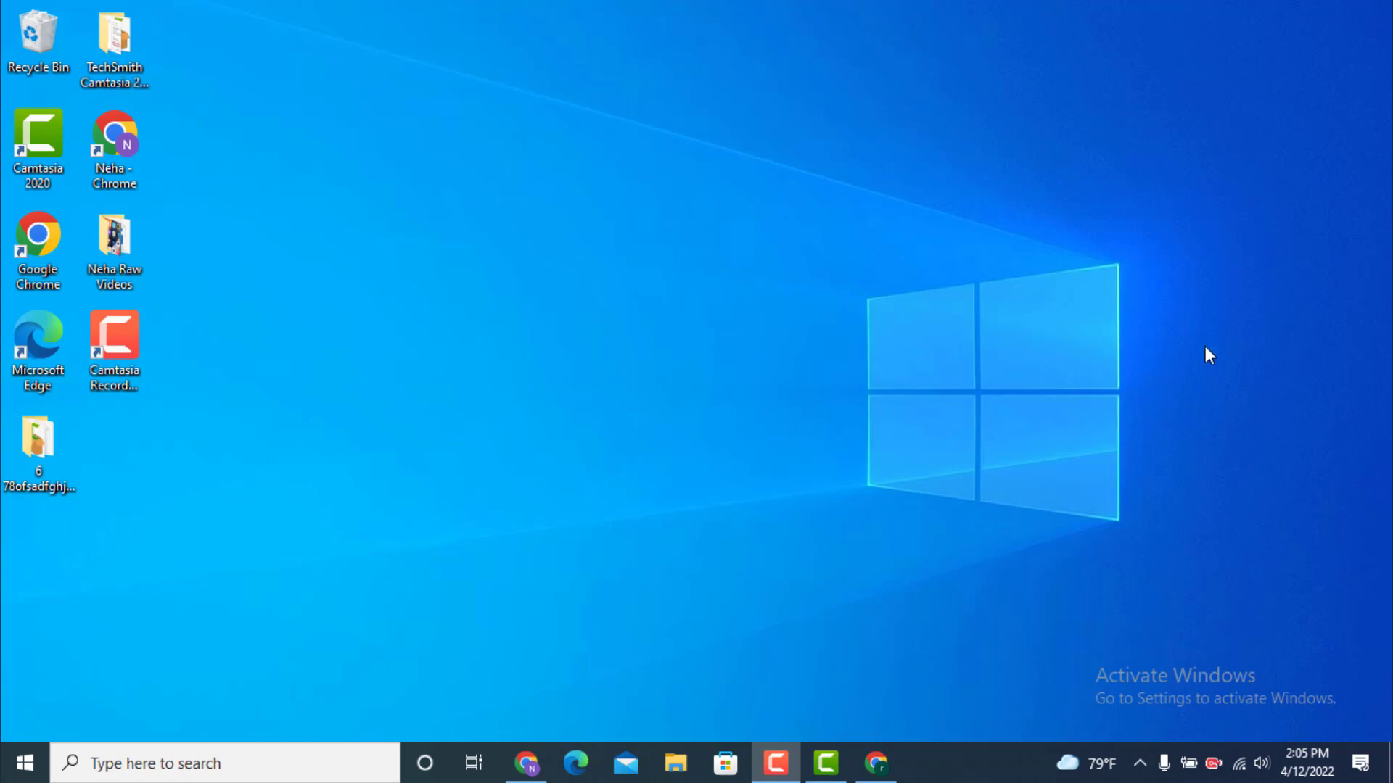
Bring up the Minecraft.net profile page and reveal the Account Information section.
{"action": "left_click", "coordinate": [875, 763]}
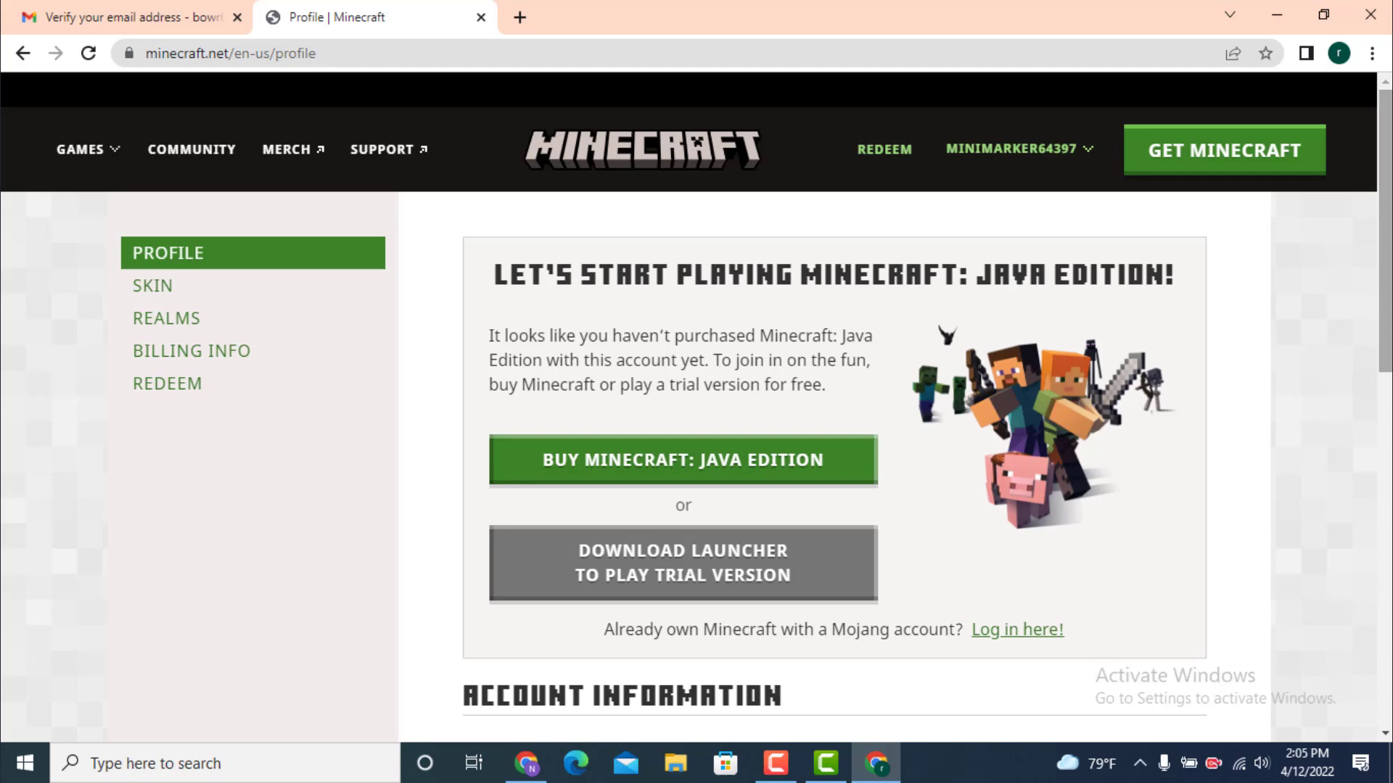
{"action": "scroll", "scroll_direction": "down", "scroll_amount": 3}
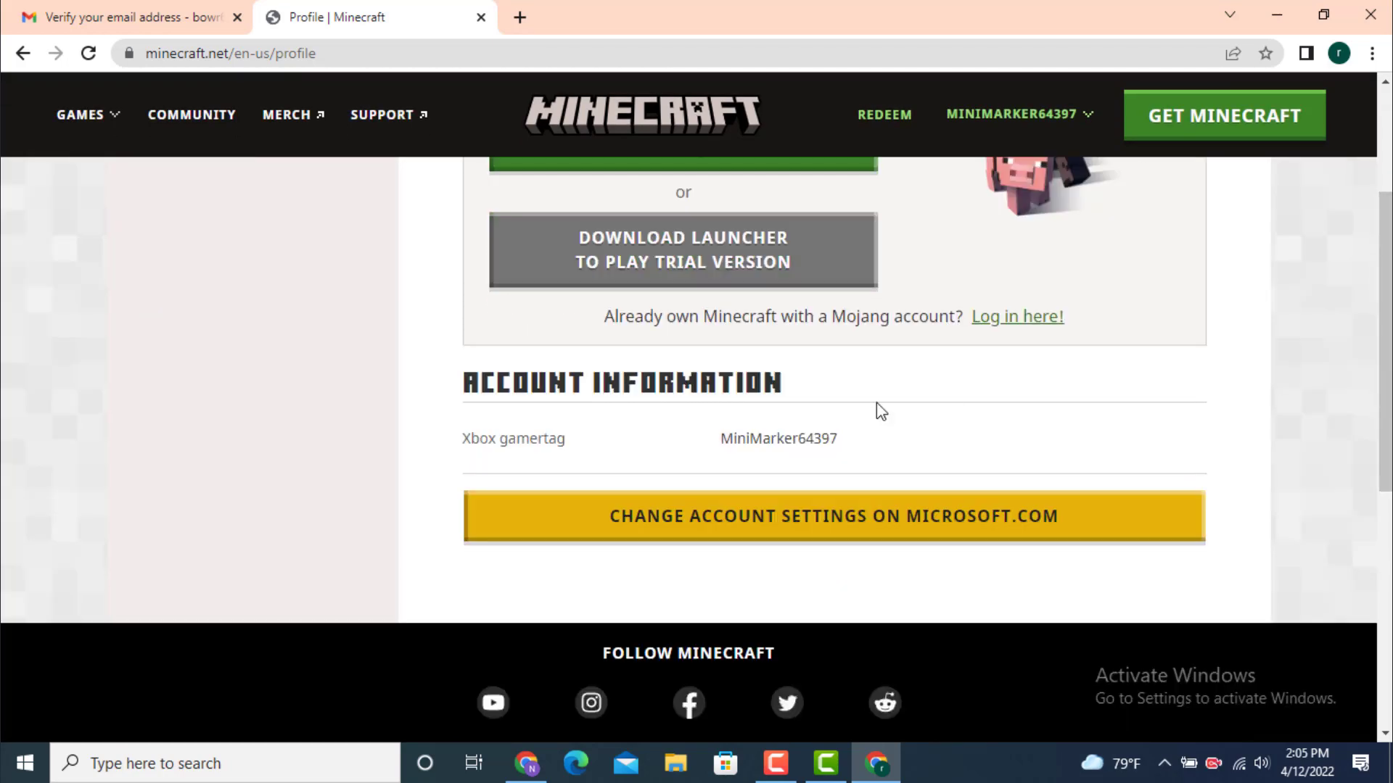
{"action": "mouse_move", "coordinate": [806, 513]}
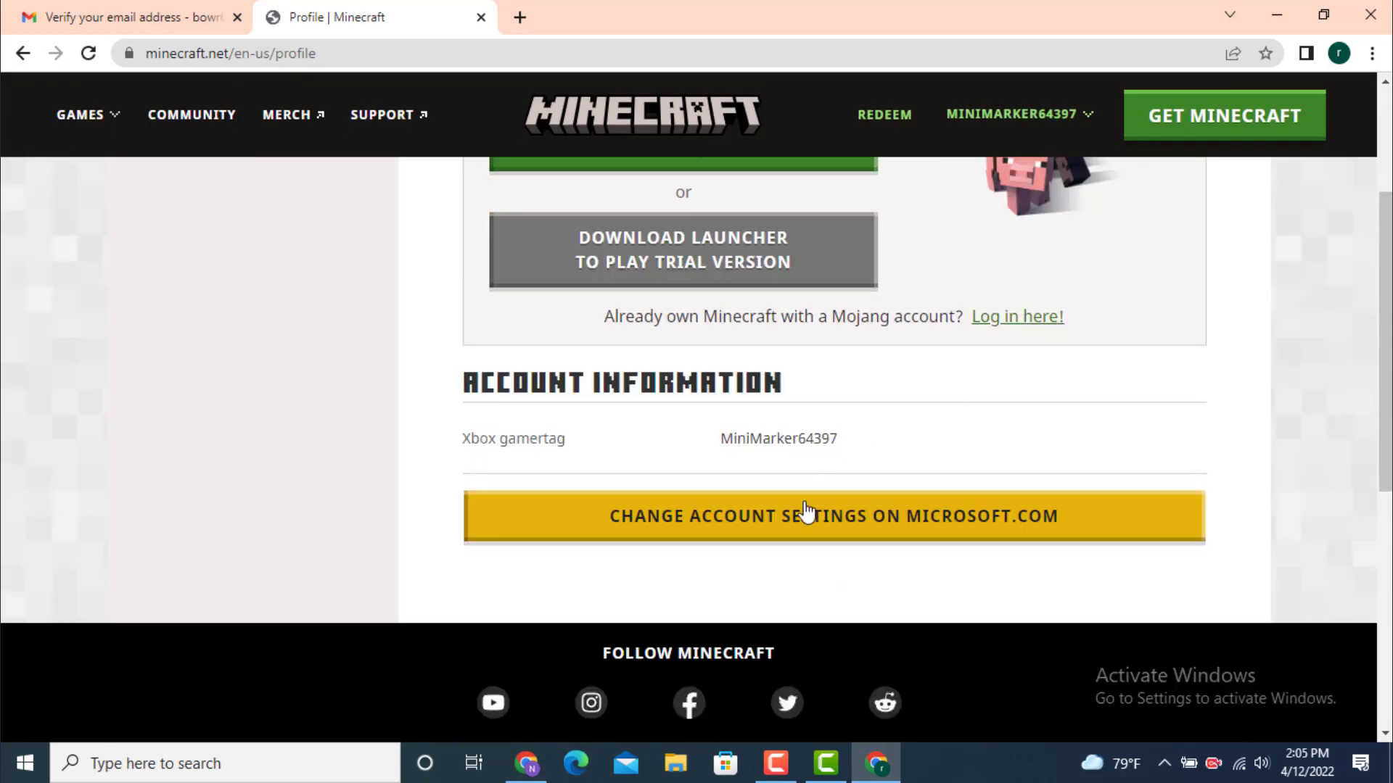
Go to Microsoft account settings and land on the Your info profile page.
{"action": "left_click", "coordinate": [833, 517]}
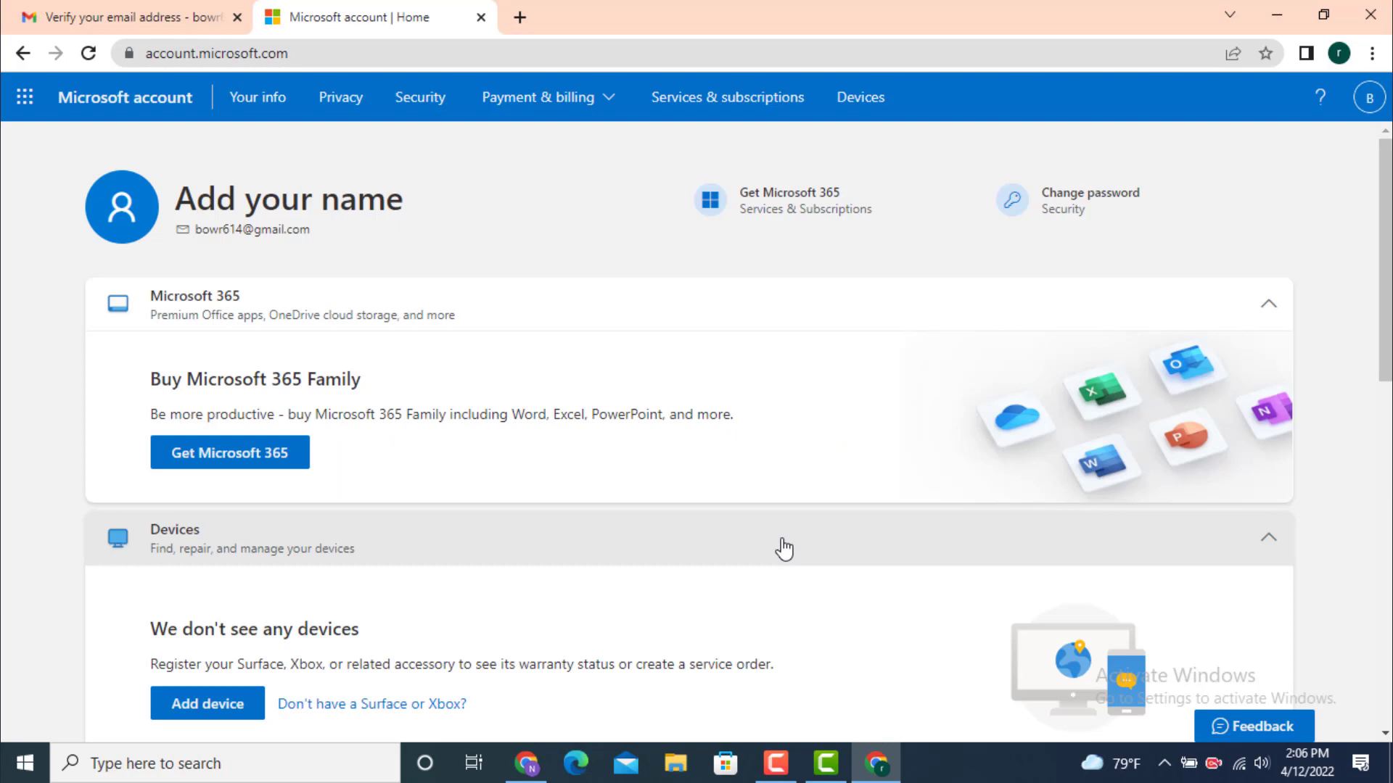
{"action": "mouse_move", "coordinate": [683, 488]}
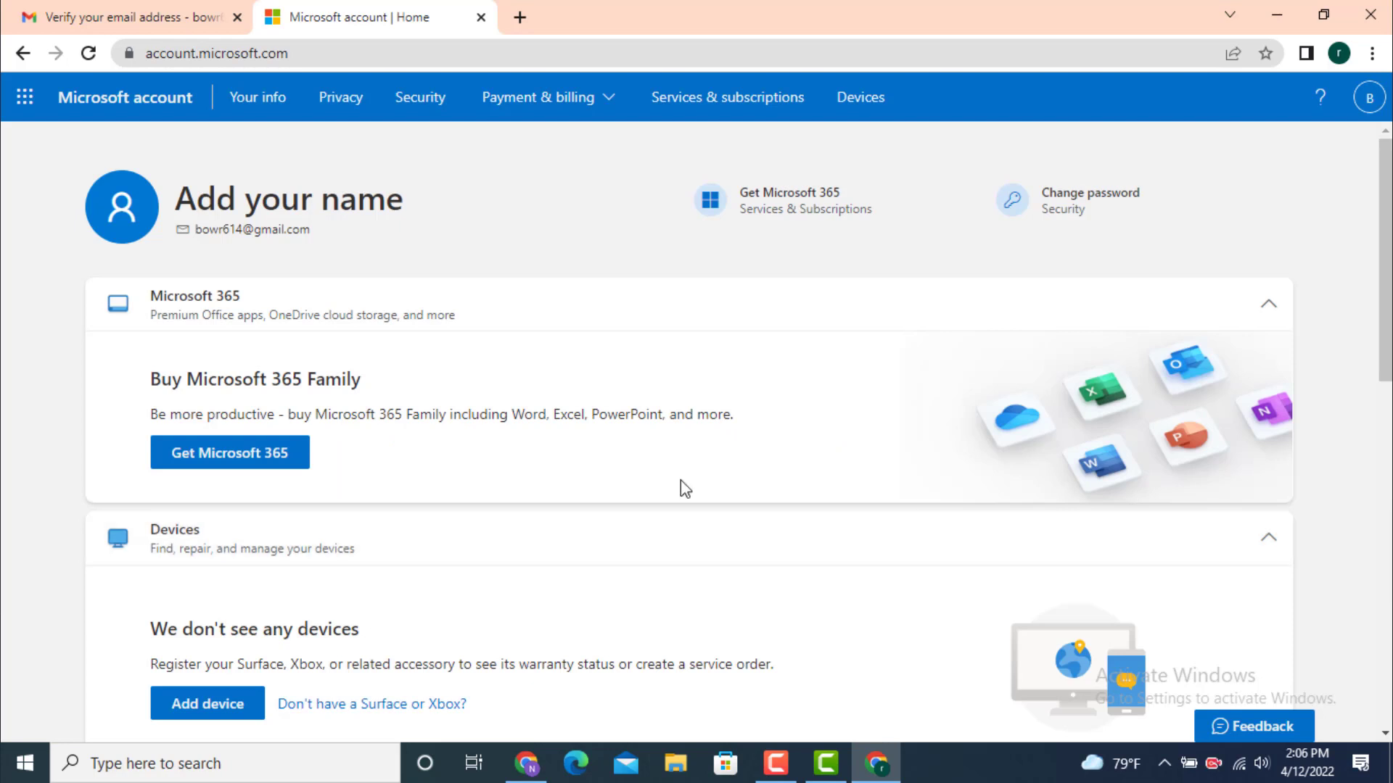
{"action": "mouse_move", "coordinate": [663, 480]}
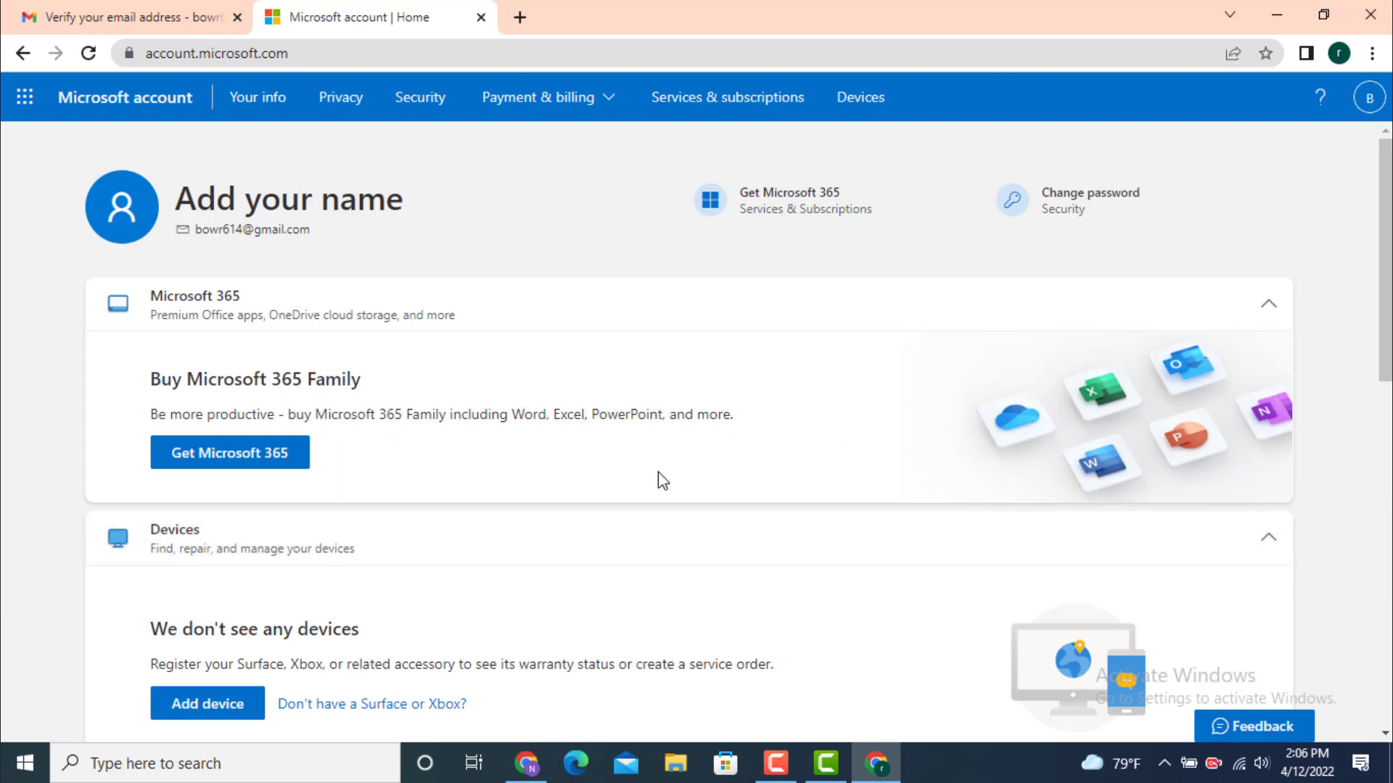
{"action": "left_click", "coordinate": [257, 97]}
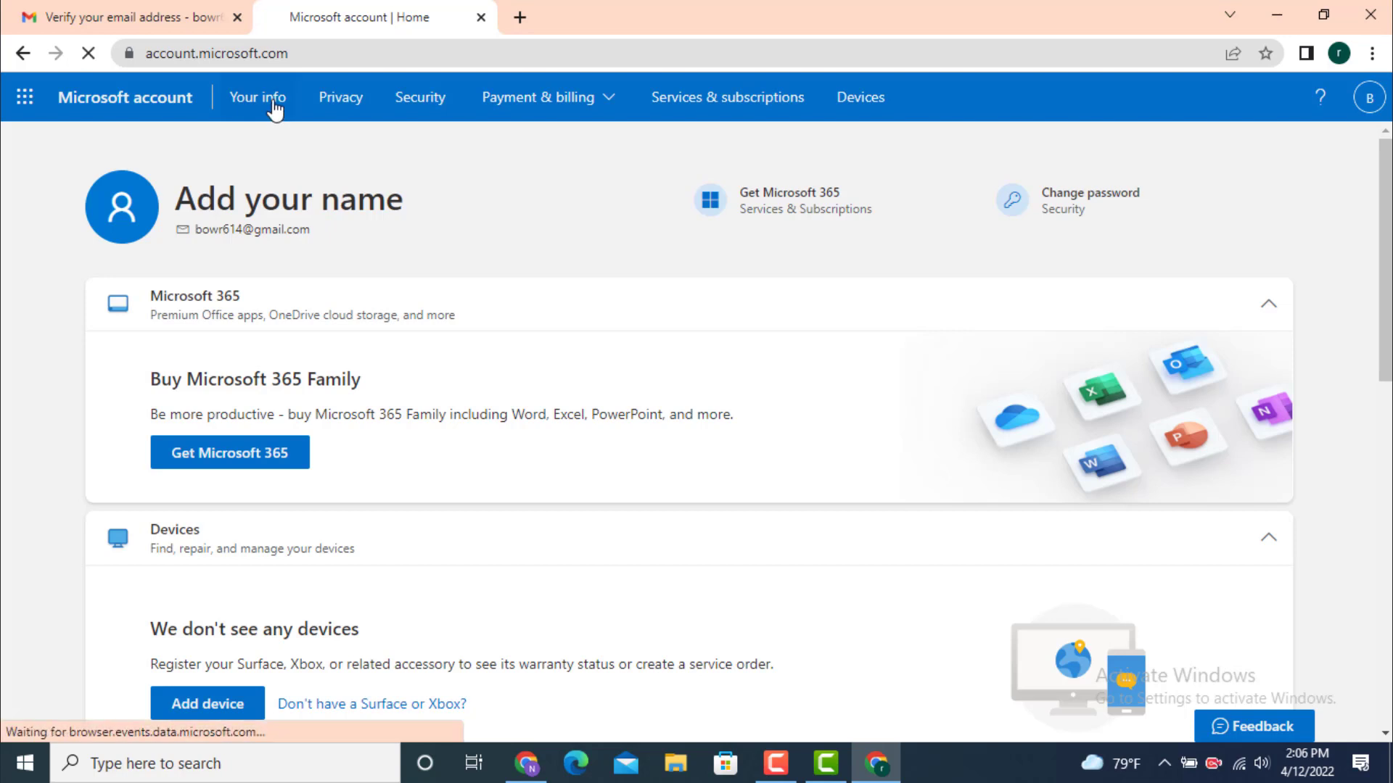
{"action": "left_click", "coordinate": [258, 98]}
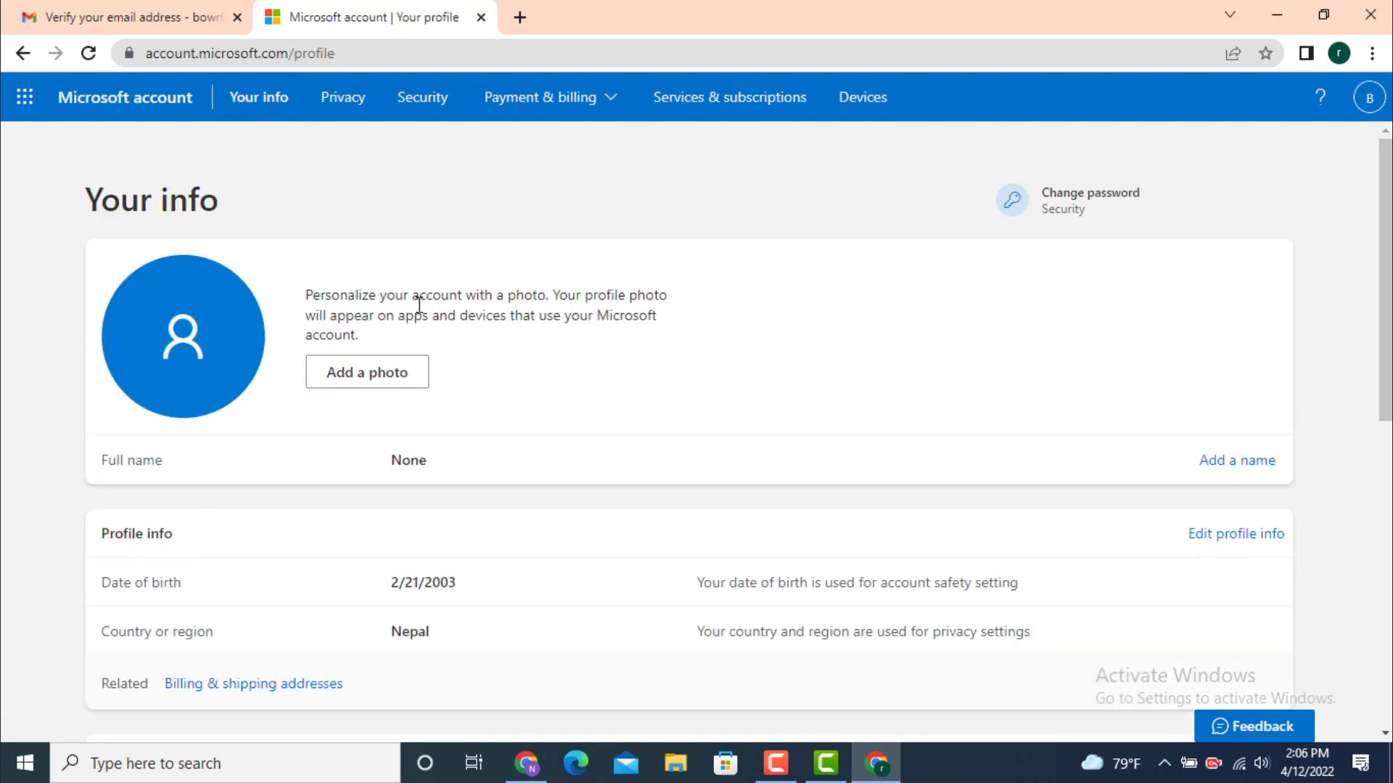
{"action": "mouse_move", "coordinate": [1072, 266]}
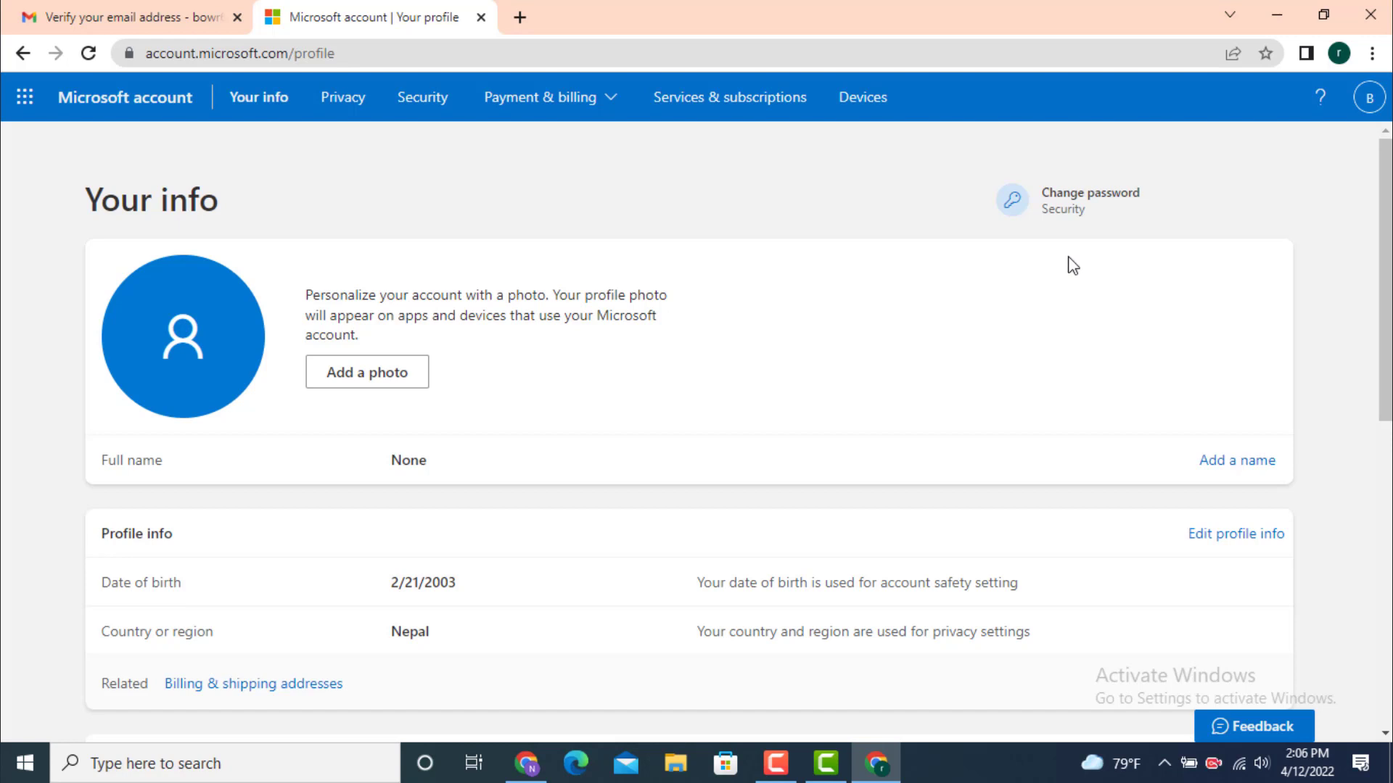
{"action": "mouse_move", "coordinate": [1089, 193]}
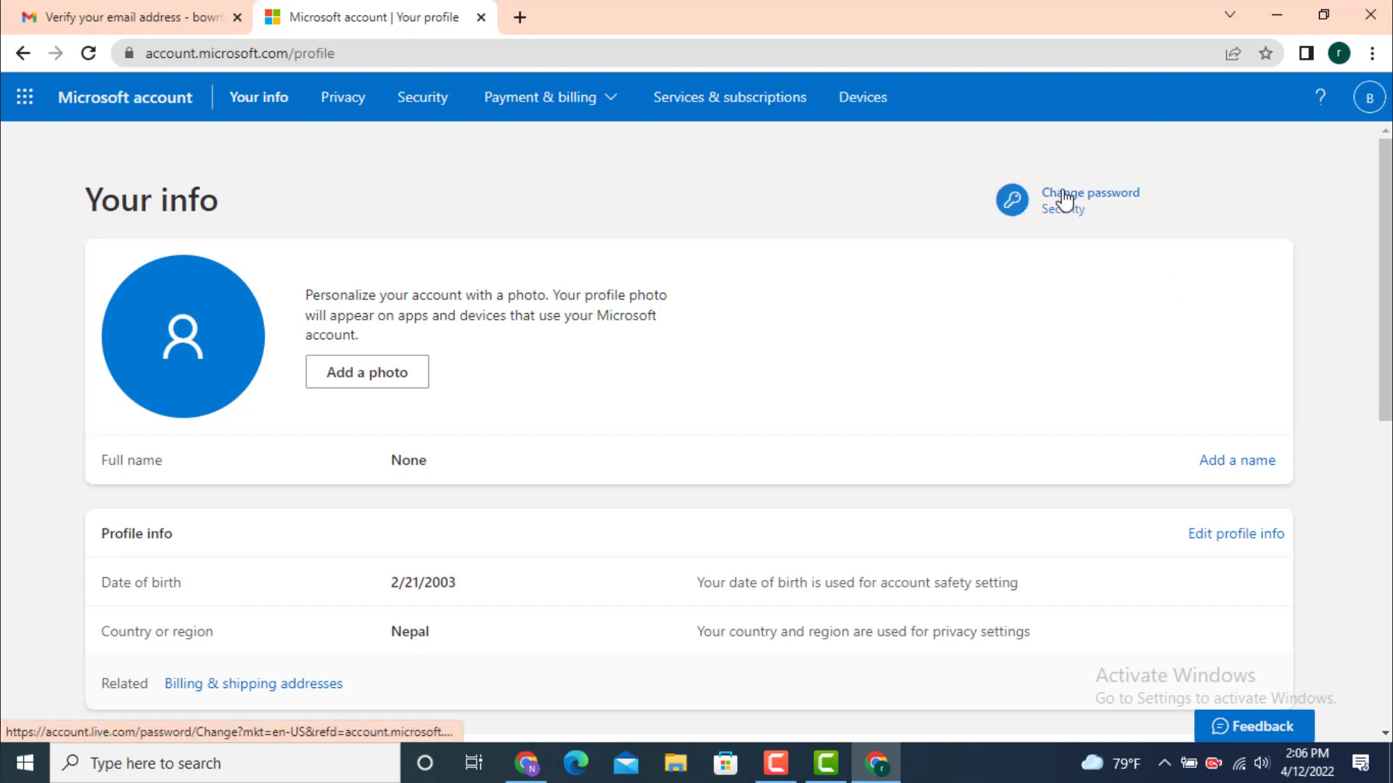
Start the password change, request an emailed code and check the Gmail inbox.
{"action": "left_click", "coordinate": [1089, 193]}
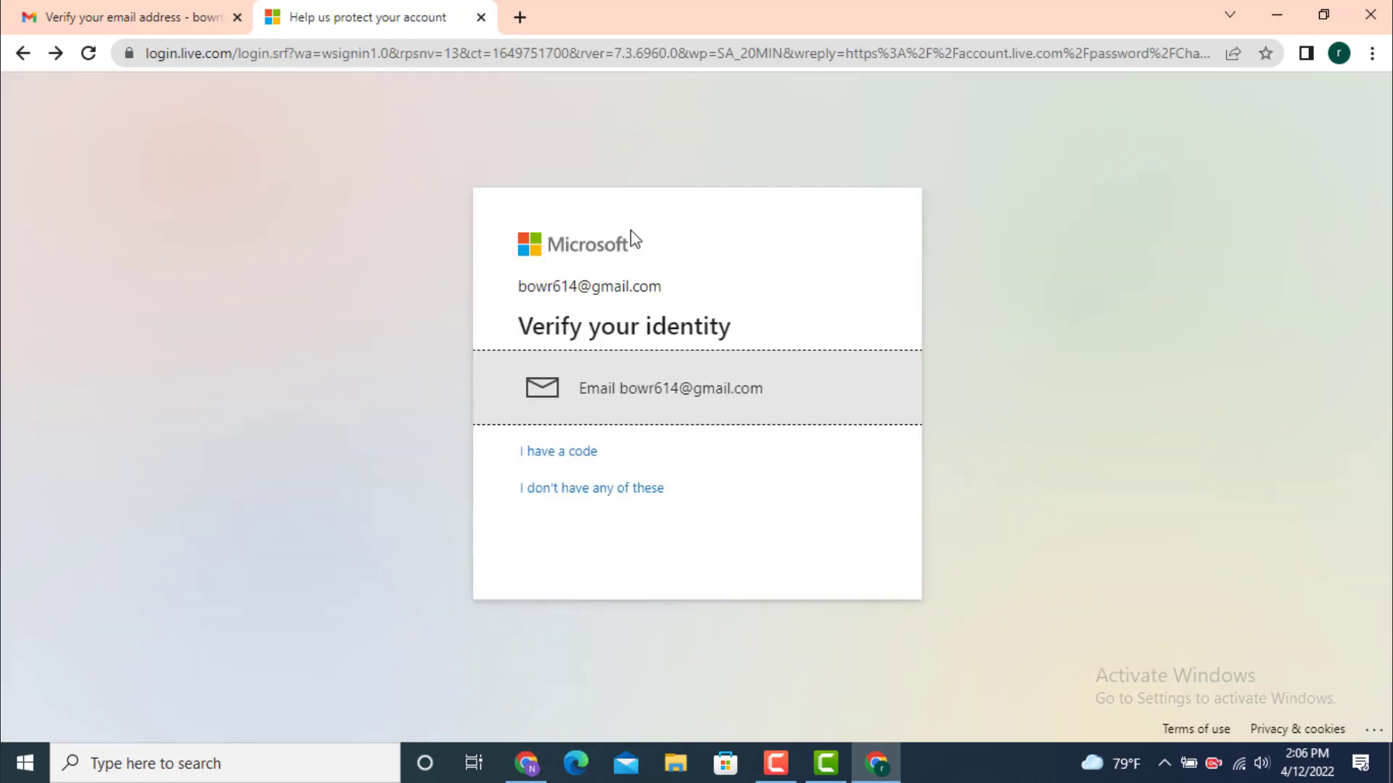
{"action": "mouse_move", "coordinate": [541, 397]}
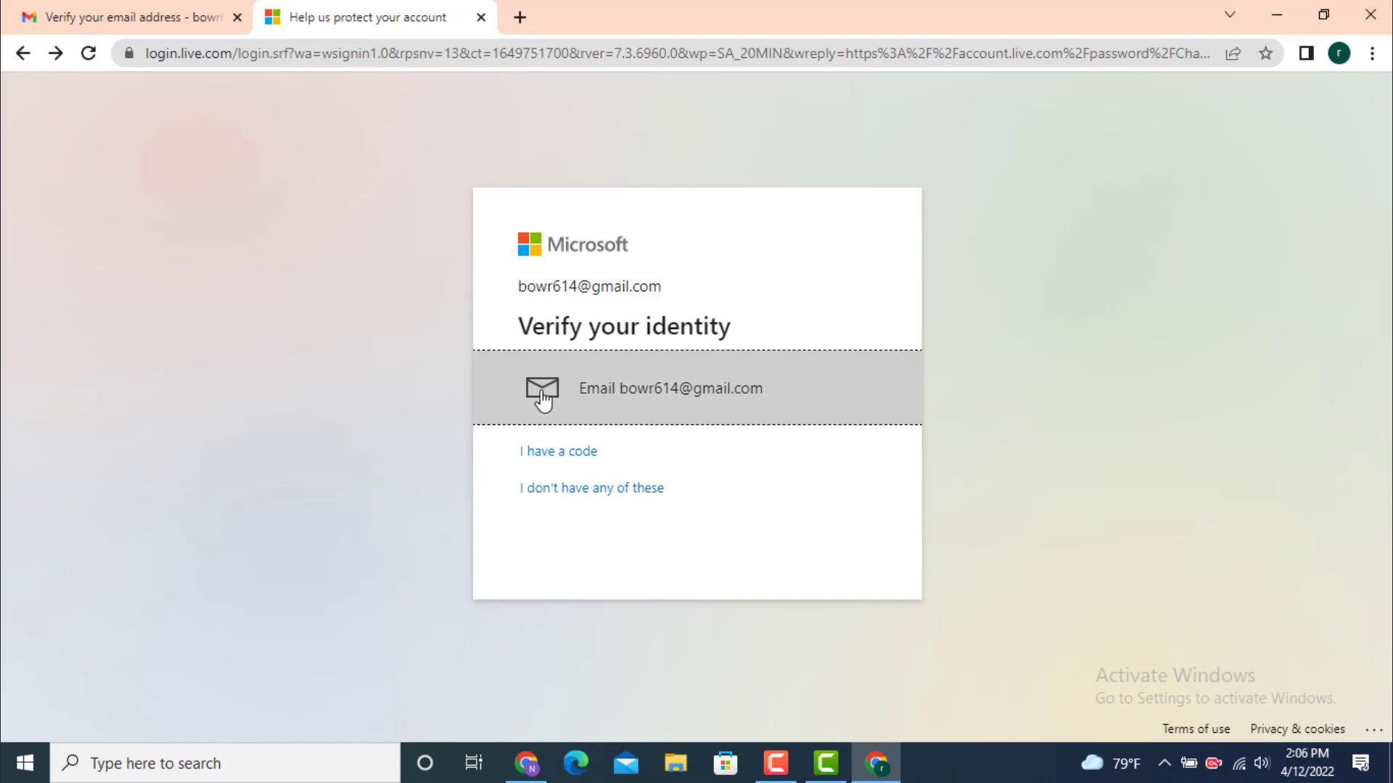
{"action": "left_click", "coordinate": [669, 389]}
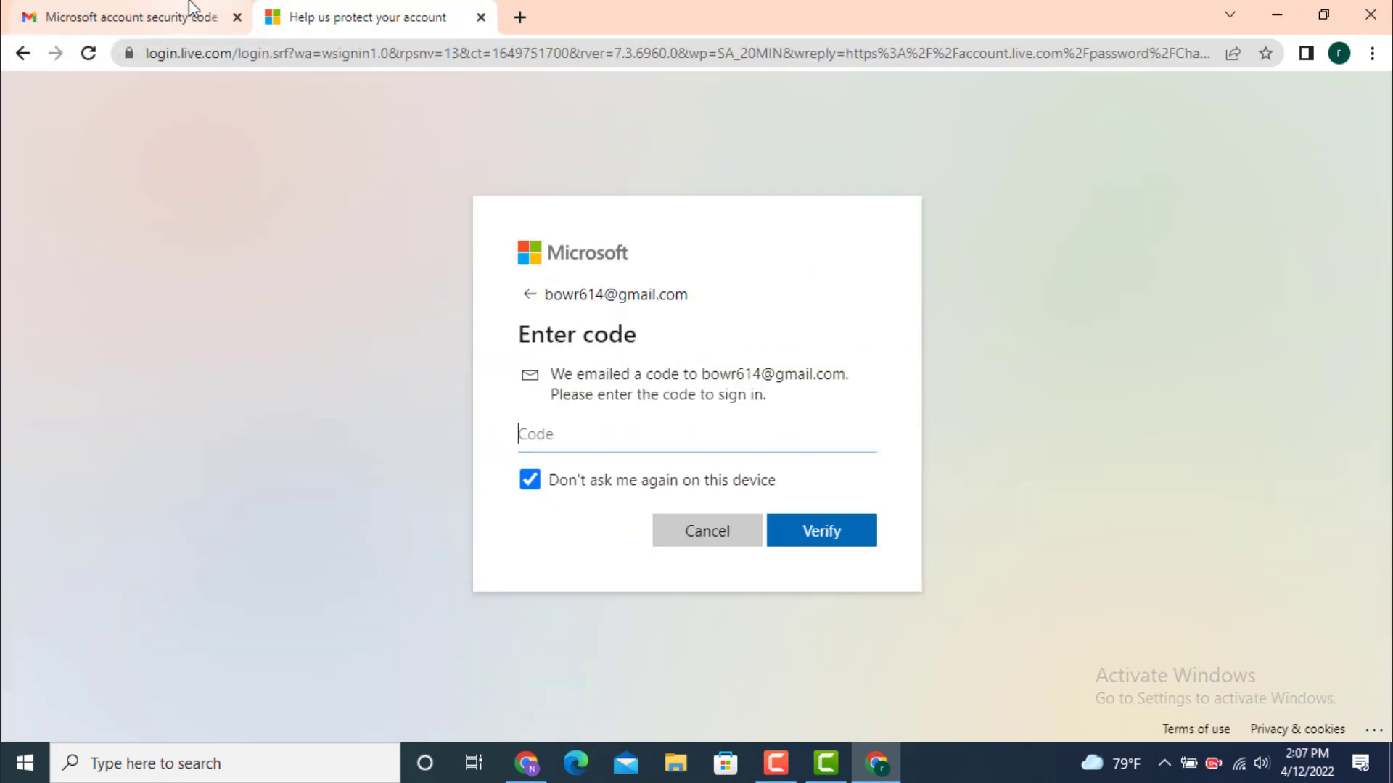
{"action": "left_click", "coordinate": [129, 18]}
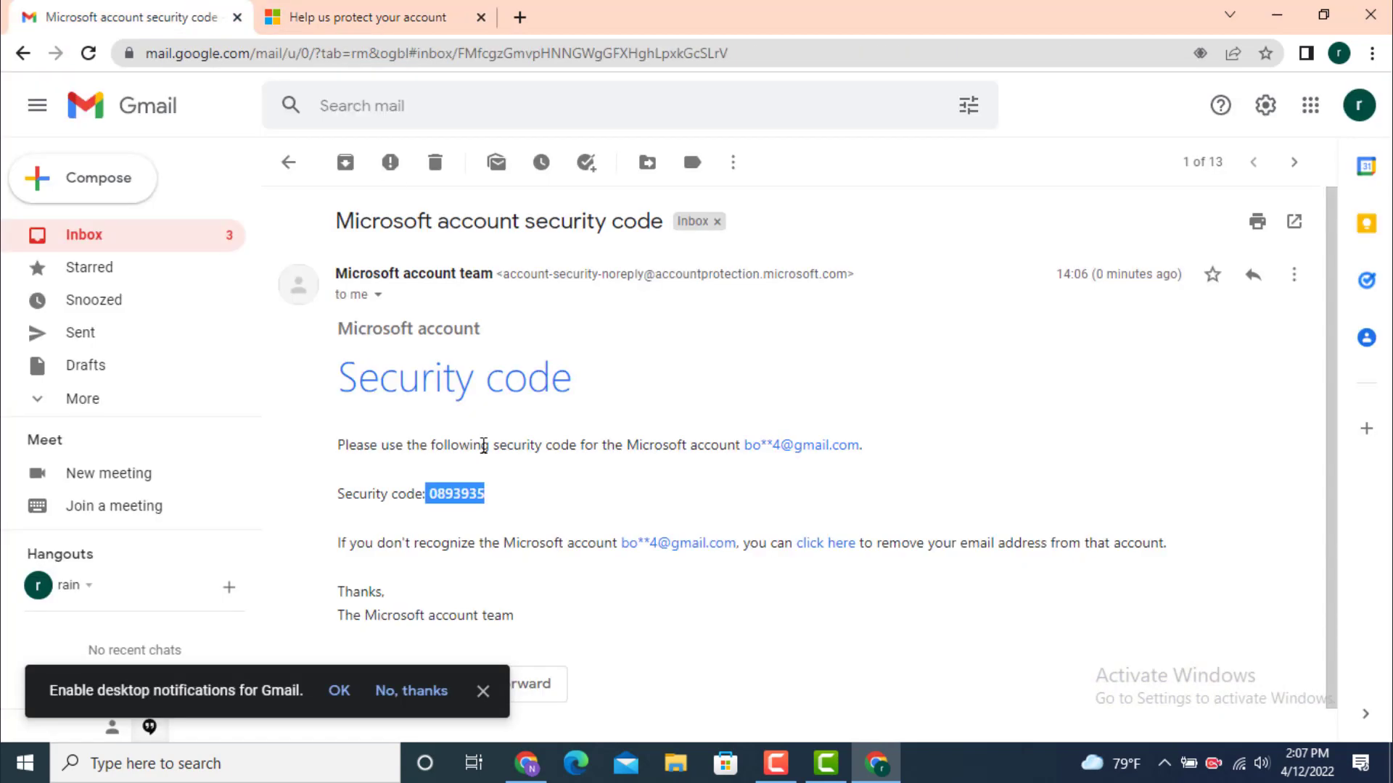
{"action": "mouse_move", "coordinate": [537, 509]}
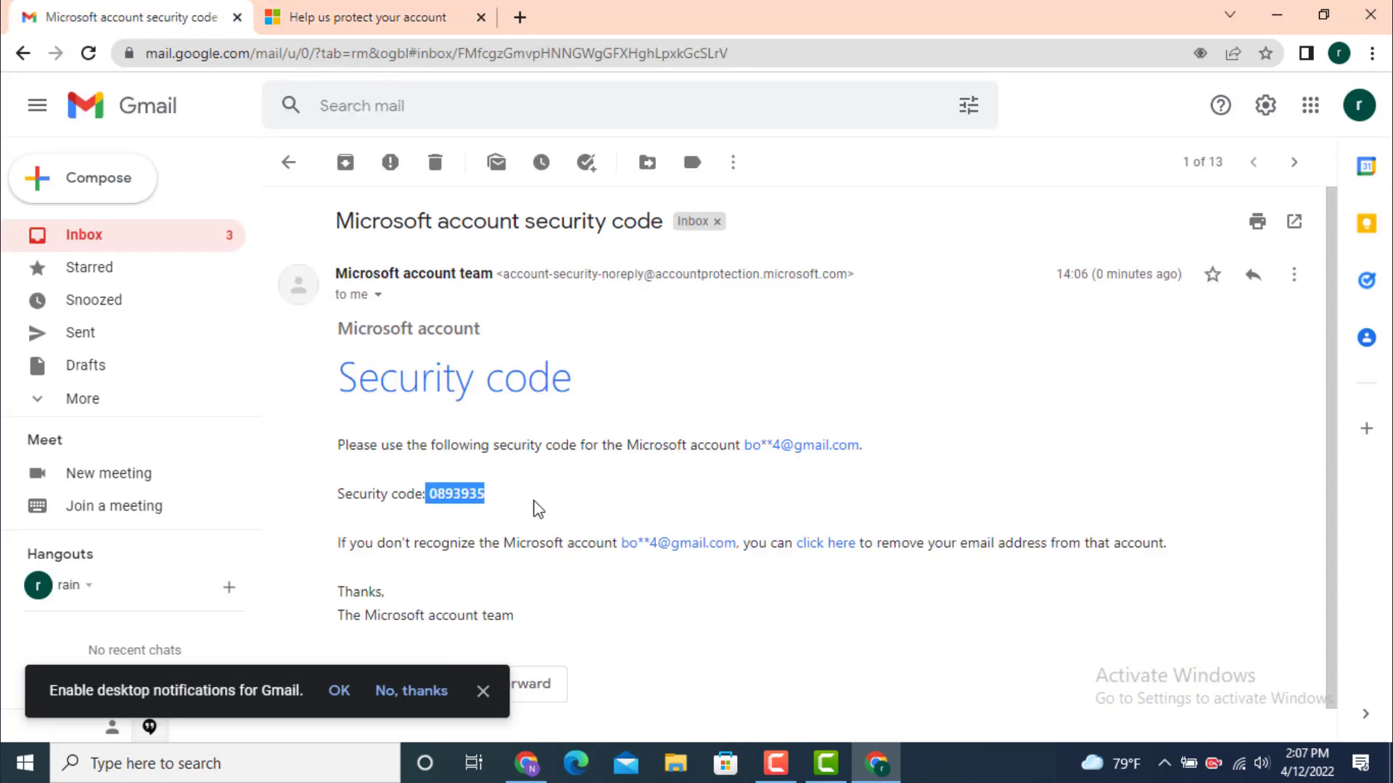
{"action": "mouse_move", "coordinate": [489, 508]}
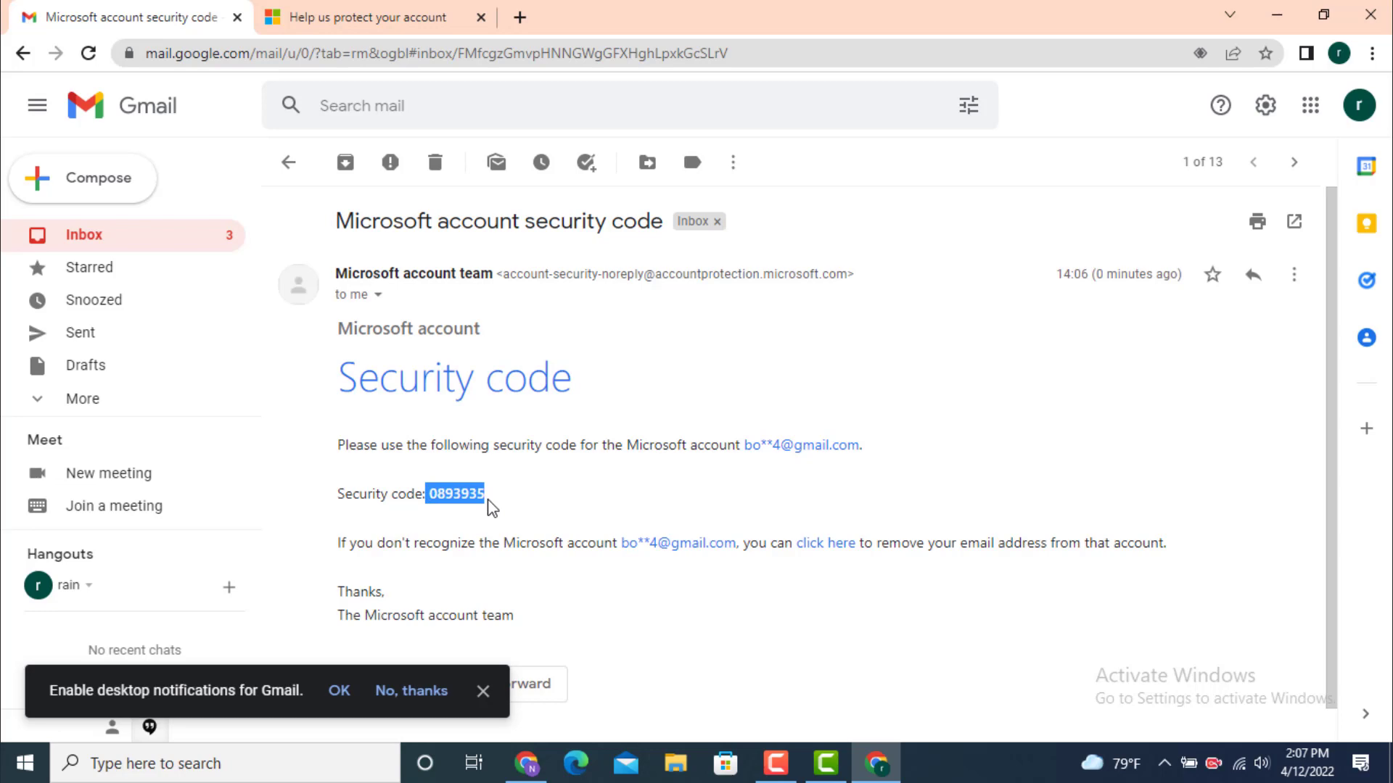
{"action": "left_click", "coordinate": [364, 17]}
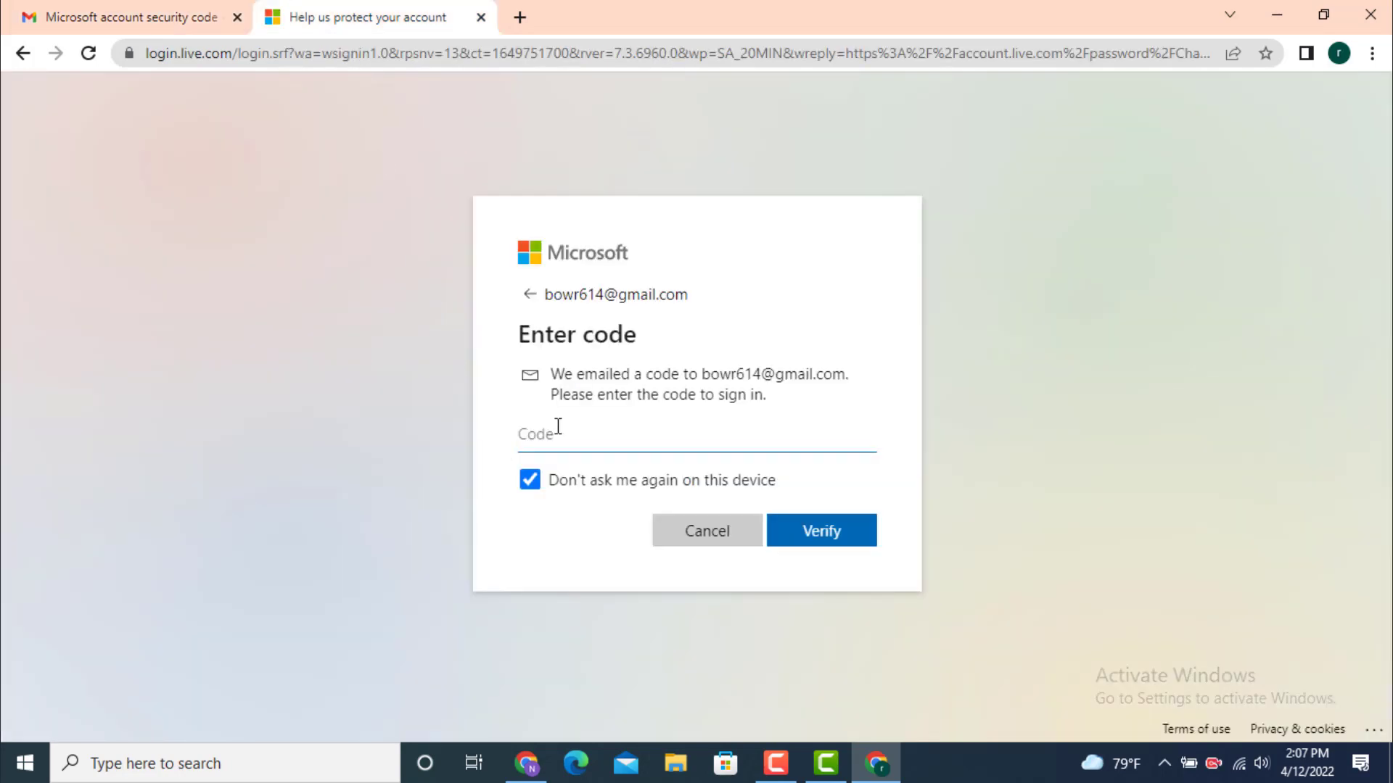
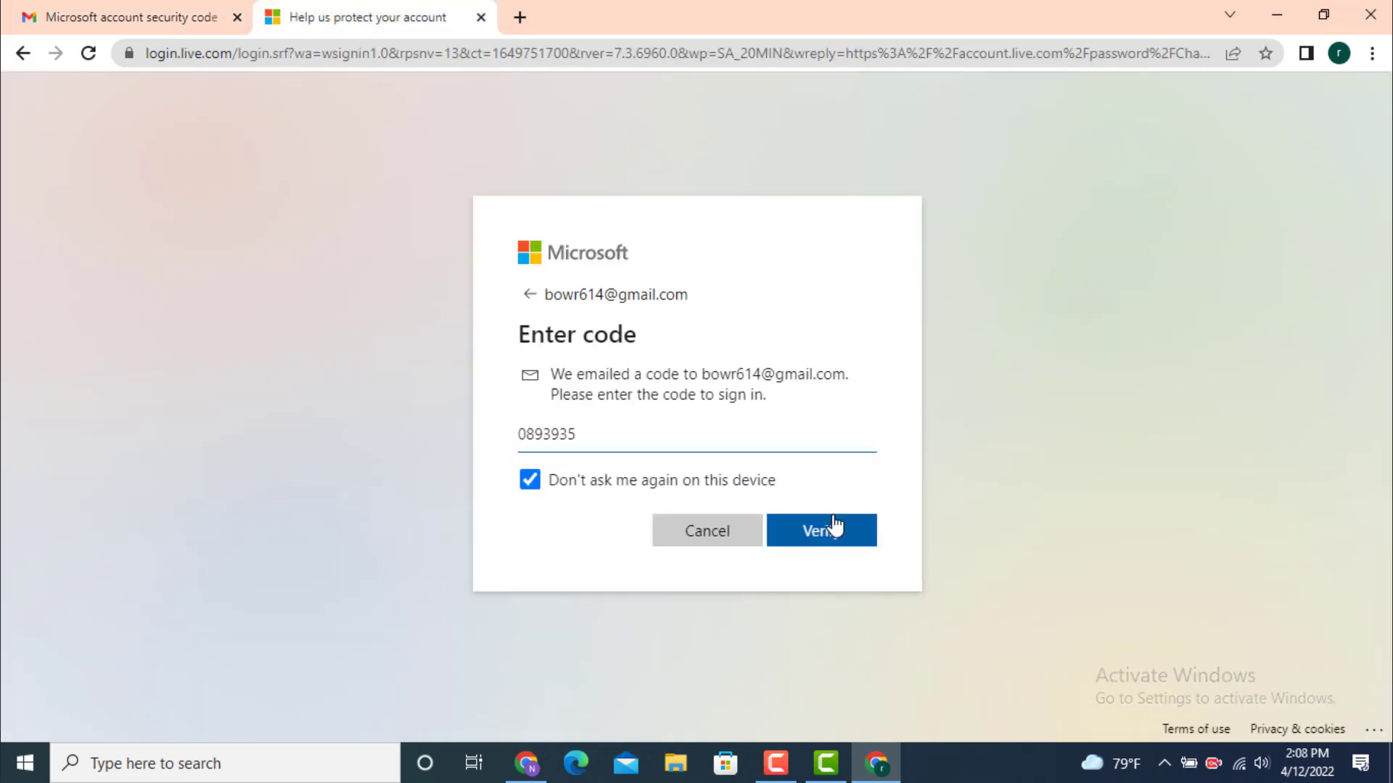
{"action": "left_click", "coordinate": [821, 531]}
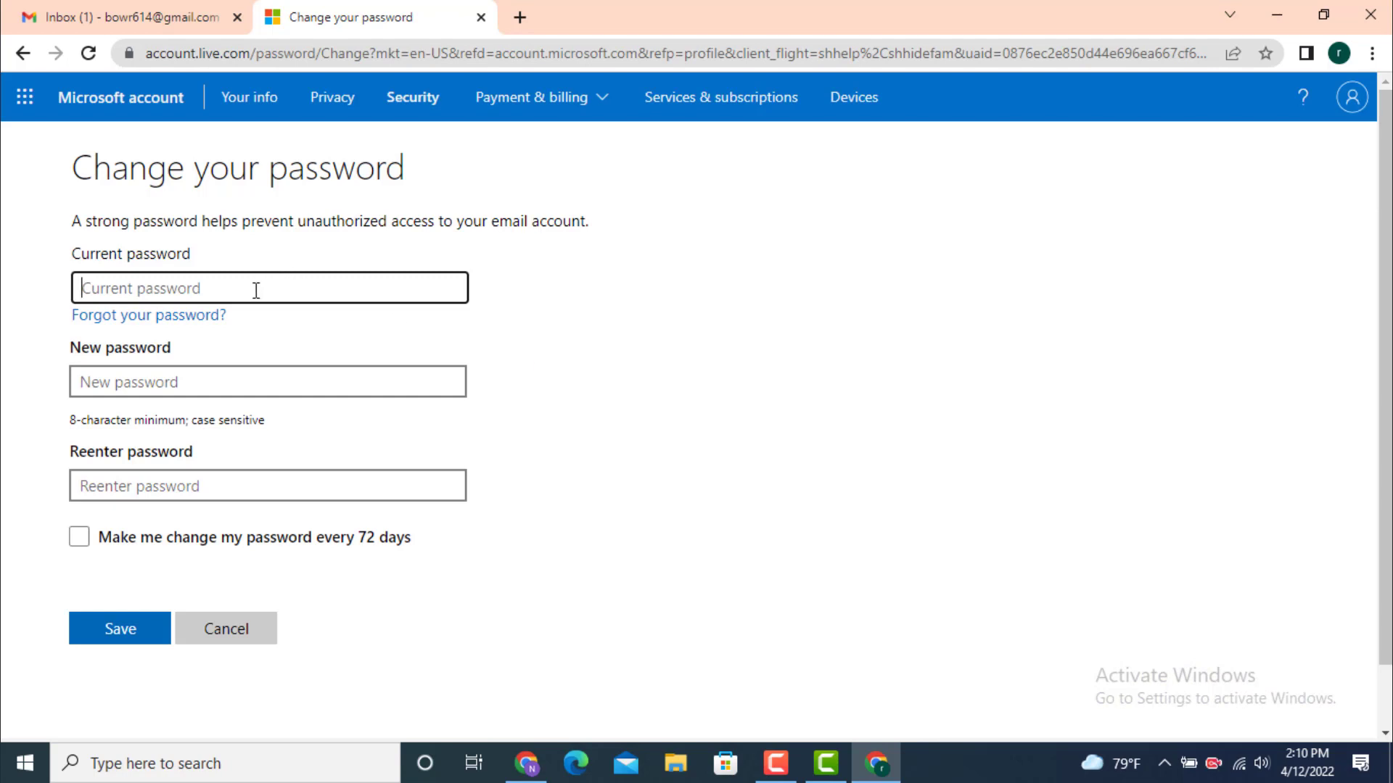
{"action": "mouse_move", "coordinate": [232, 292]}
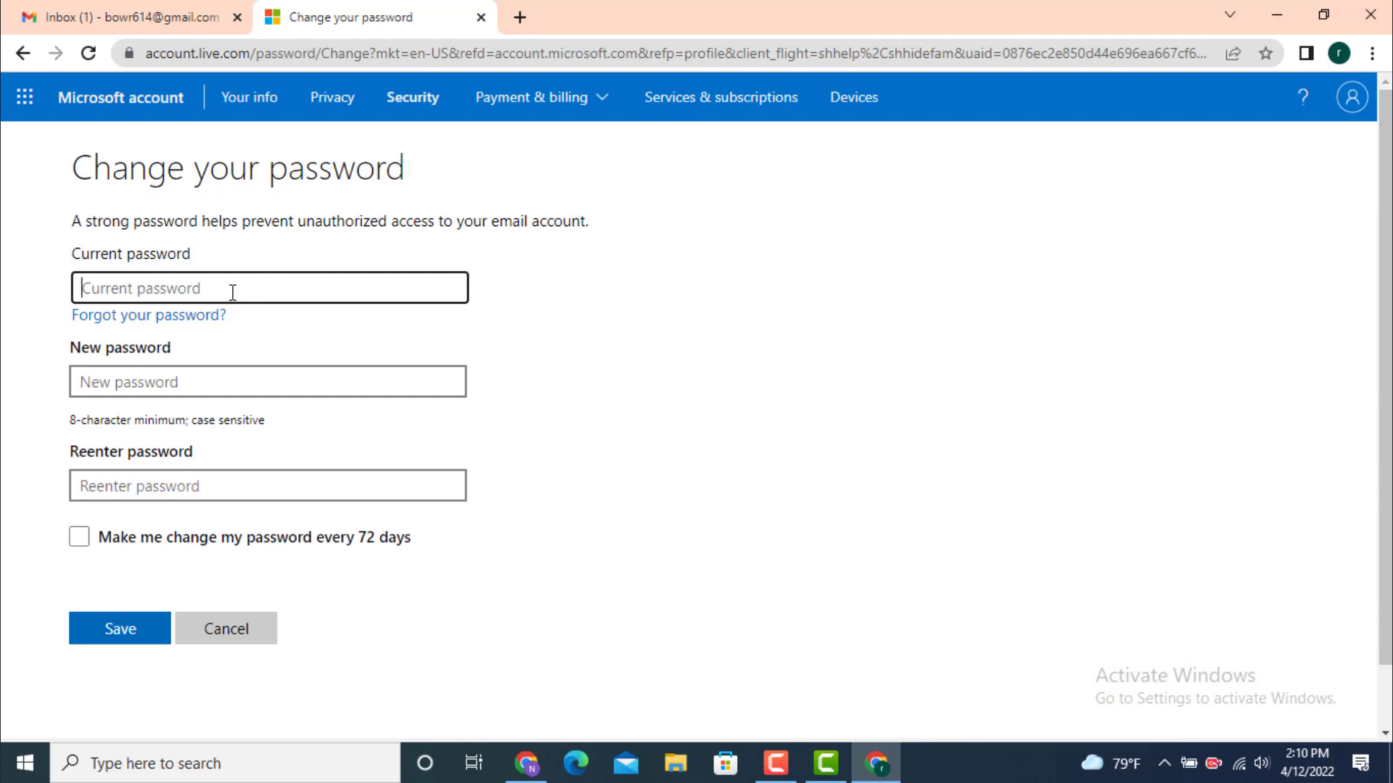
Fill in the current and new passwords on the Change your password form.
{"action": "left_click", "coordinate": [267, 381]}
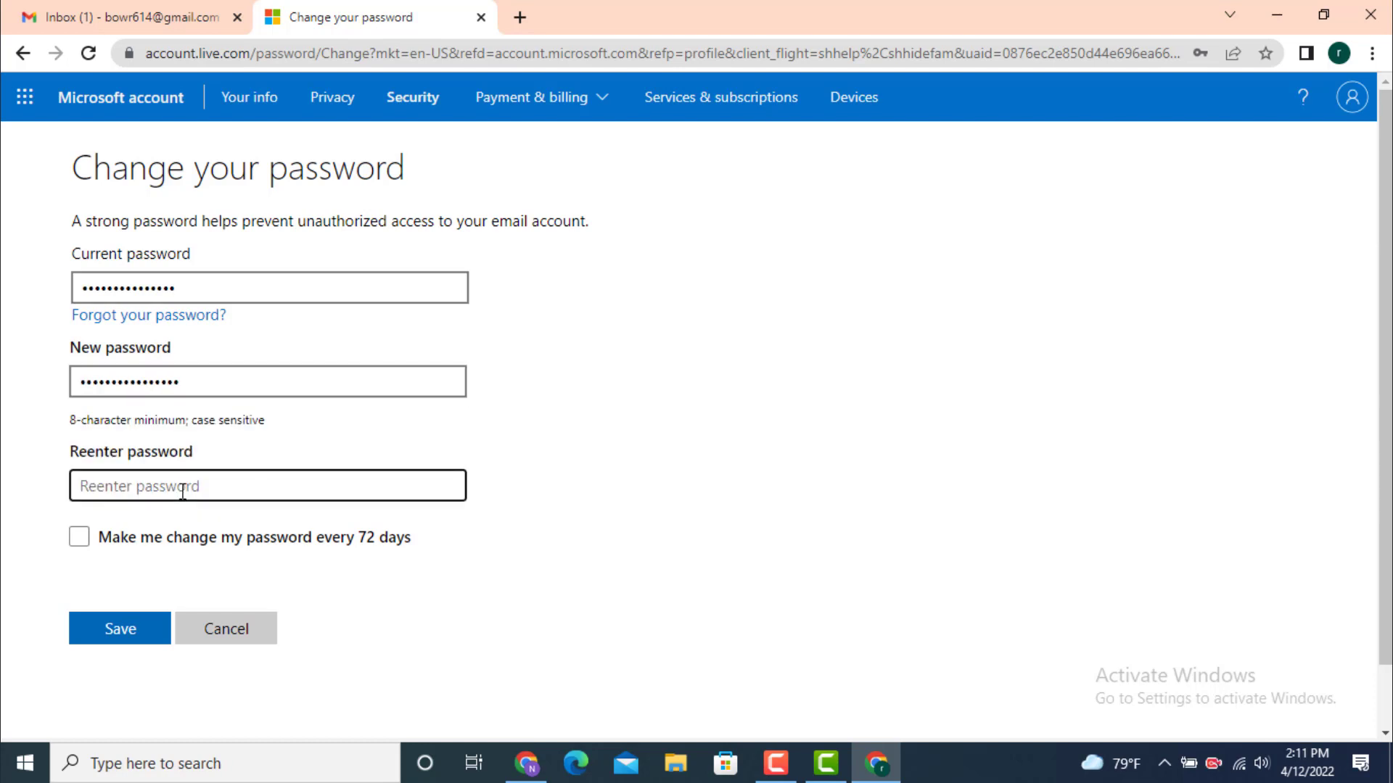
{"action": "left_click", "coordinate": [121, 629]}
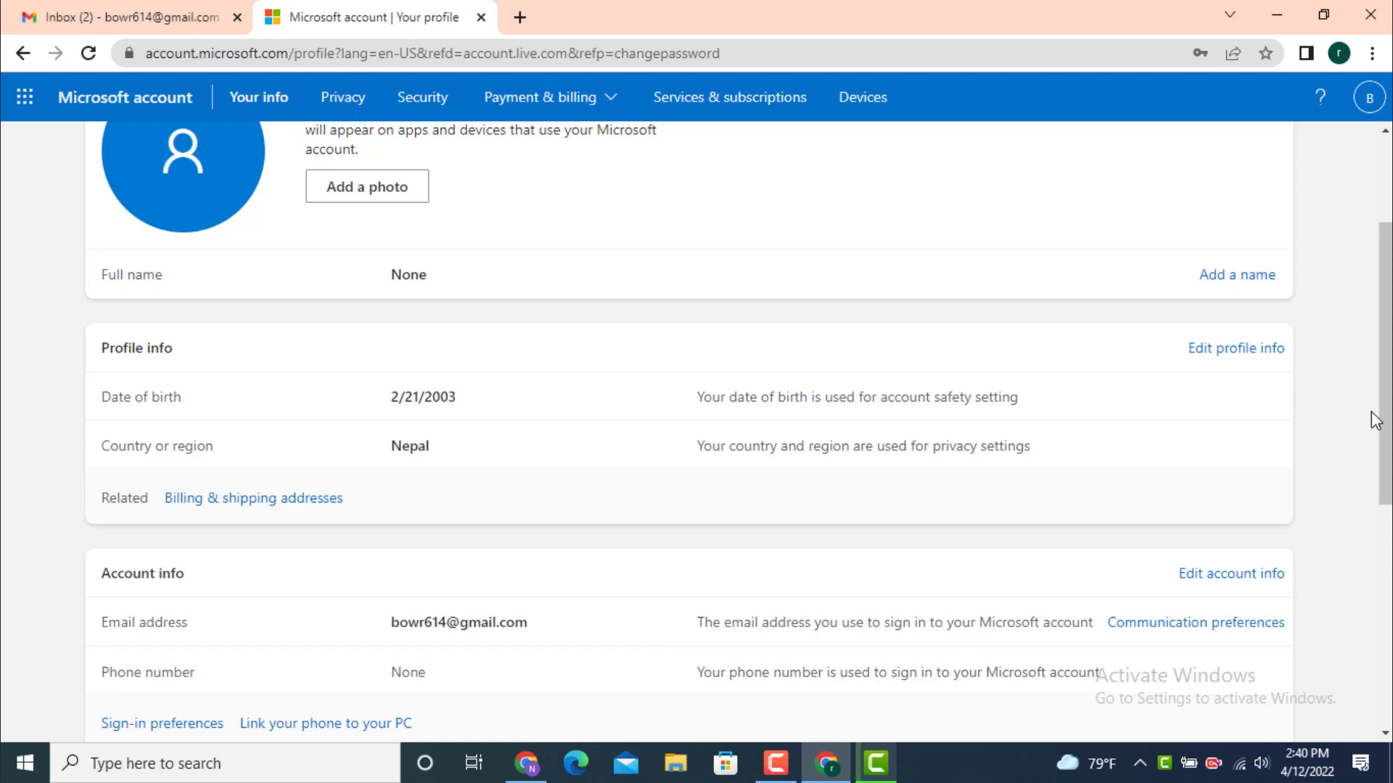
{"action": "mouse_move", "coordinate": [1166, 514]}
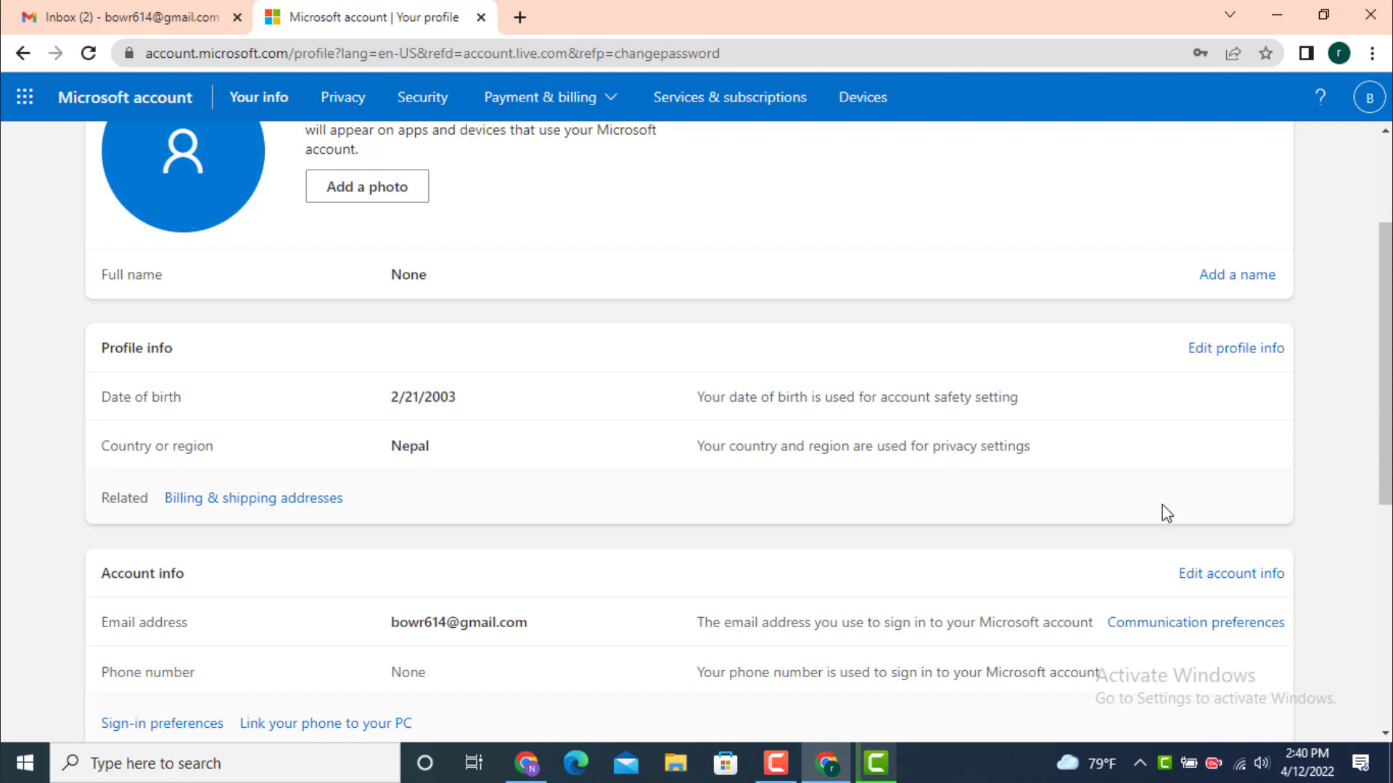